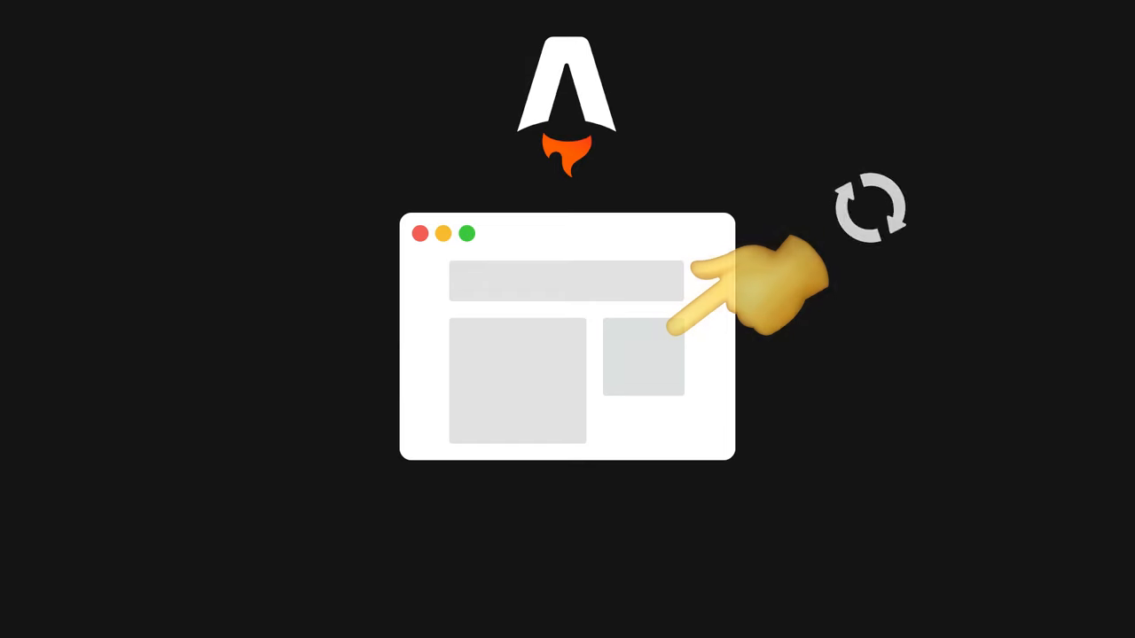
- Show the Astro Client Directives list, from client:load through client:visible to client:only
{"action": "left_click", "coordinate": [642, 356]}
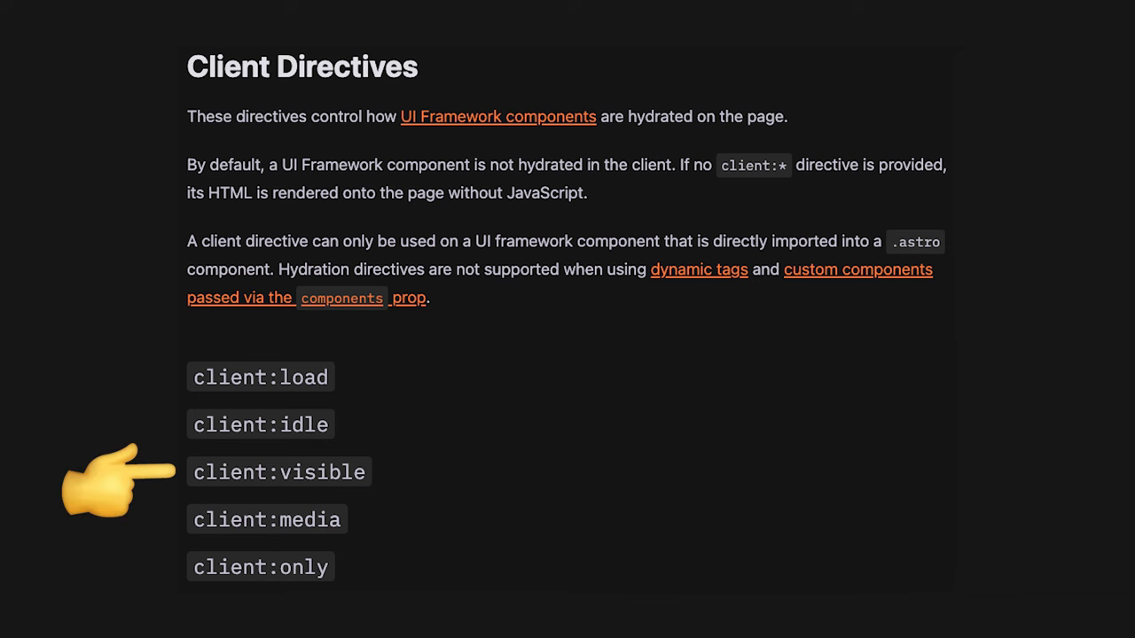
{"action": "scroll", "scroll_direction": "down", "scroll_amount": 3}
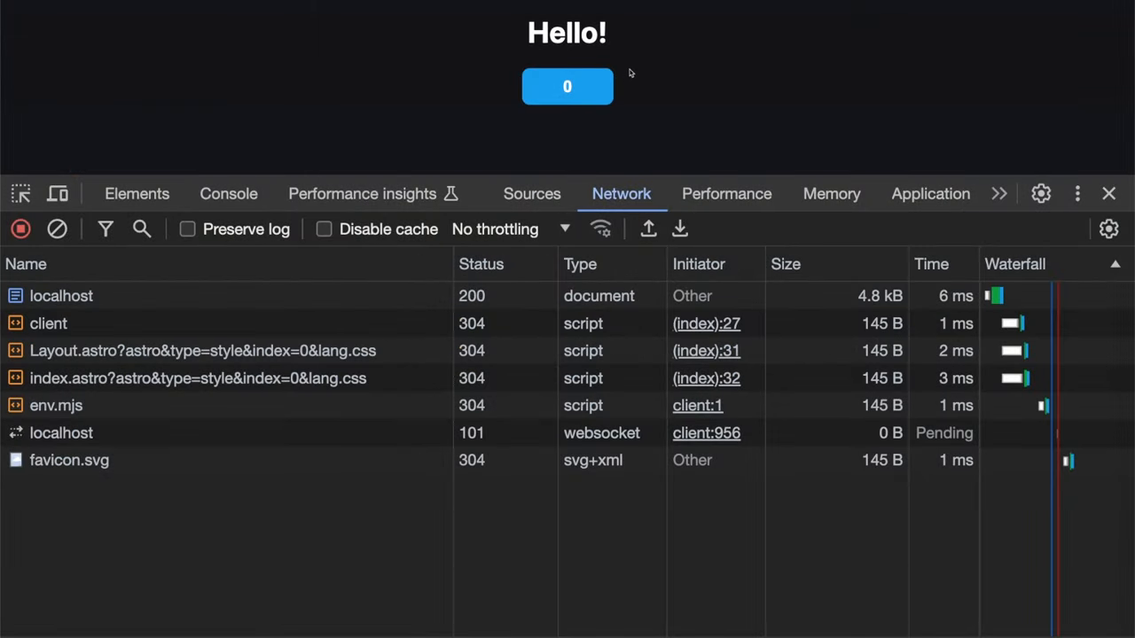
- Increment the Hello! counter so the Network log fetches the button handler, core.mjs and build scripts
{"action": "left_click", "coordinate": [568, 85]}
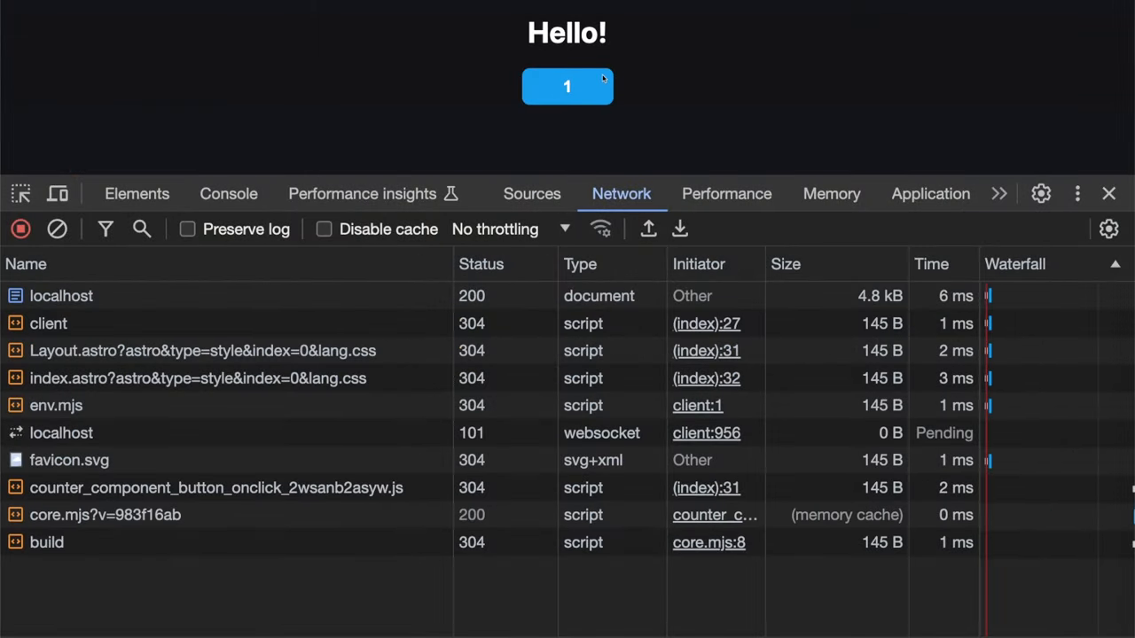
{"action": "left_click", "coordinate": [567, 85]}
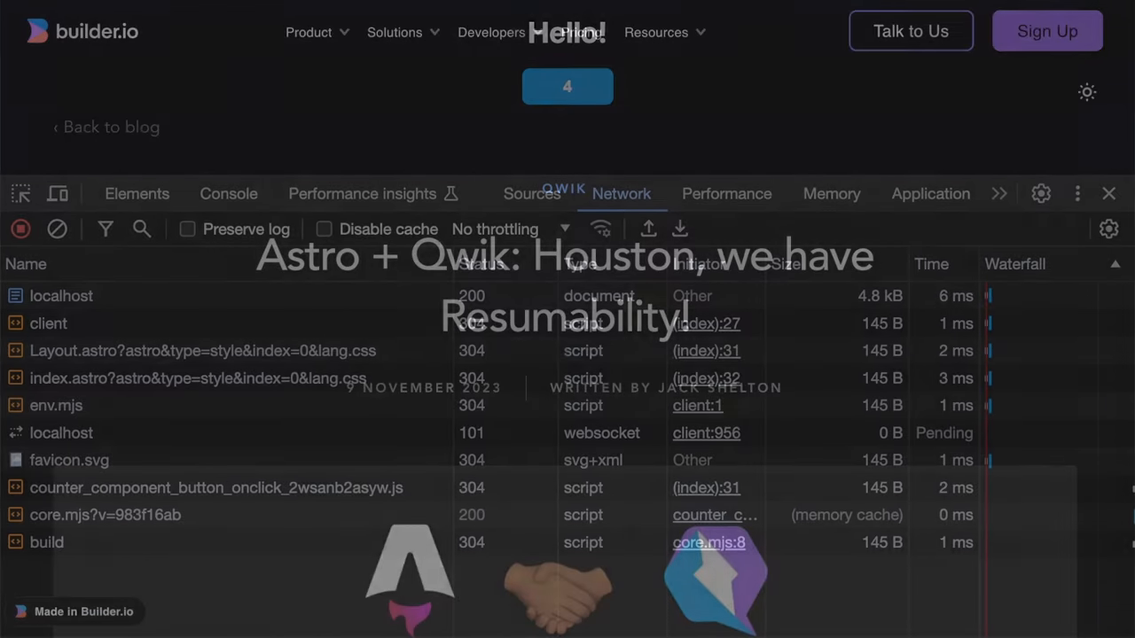
- Read the Builder.io 'Astro + Qwik: Houston, we have Resumability!' article down past The problem to The journey
{"action": "left_click", "coordinate": [1108, 193]}
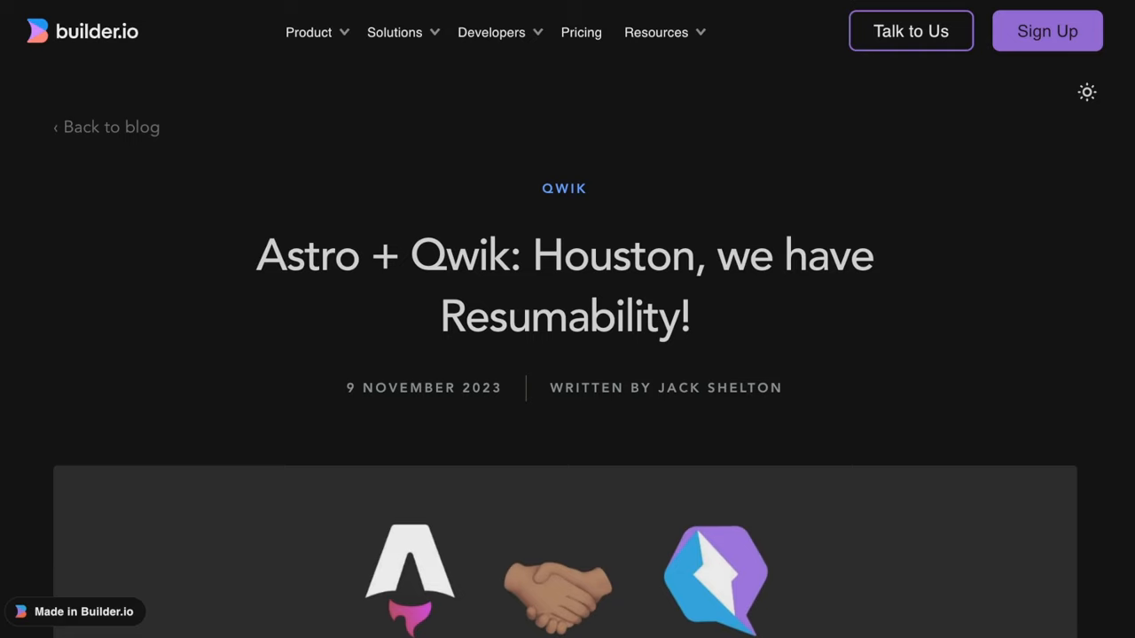
{"action": "scroll", "scroll_direction": "down", "scroll_amount": 3}
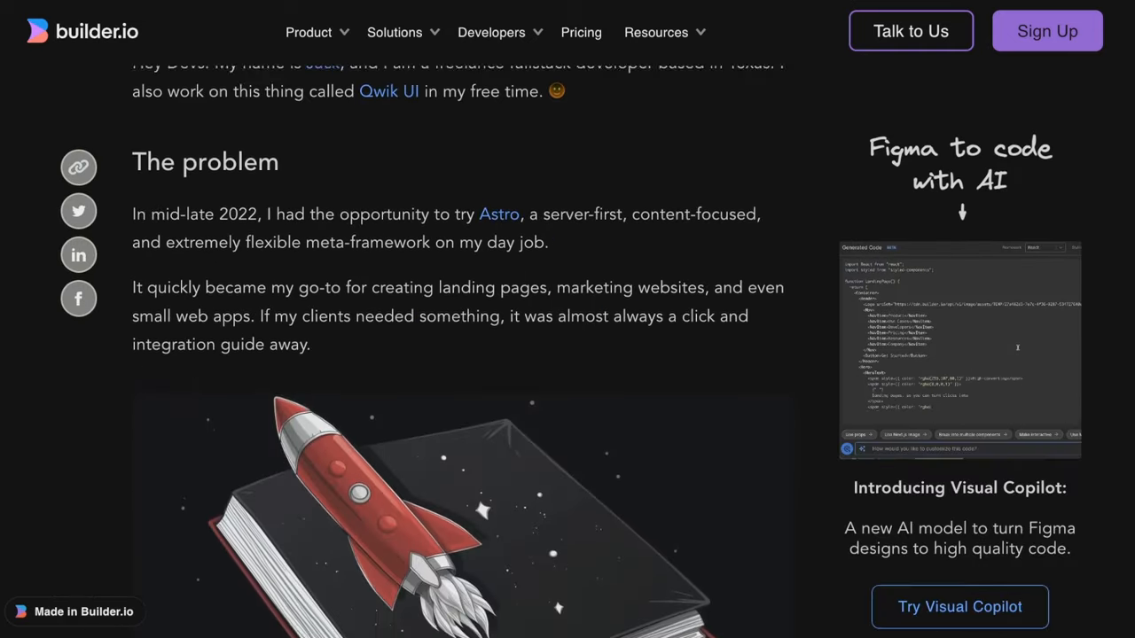
{"action": "scroll", "scroll_direction": "down", "scroll_amount": 3}
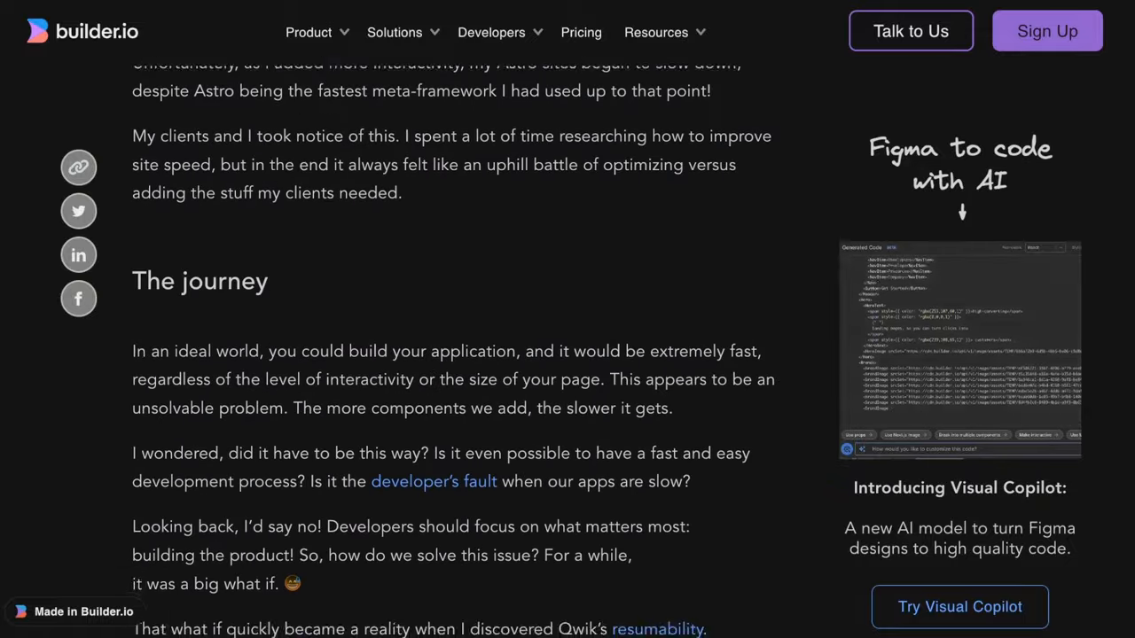